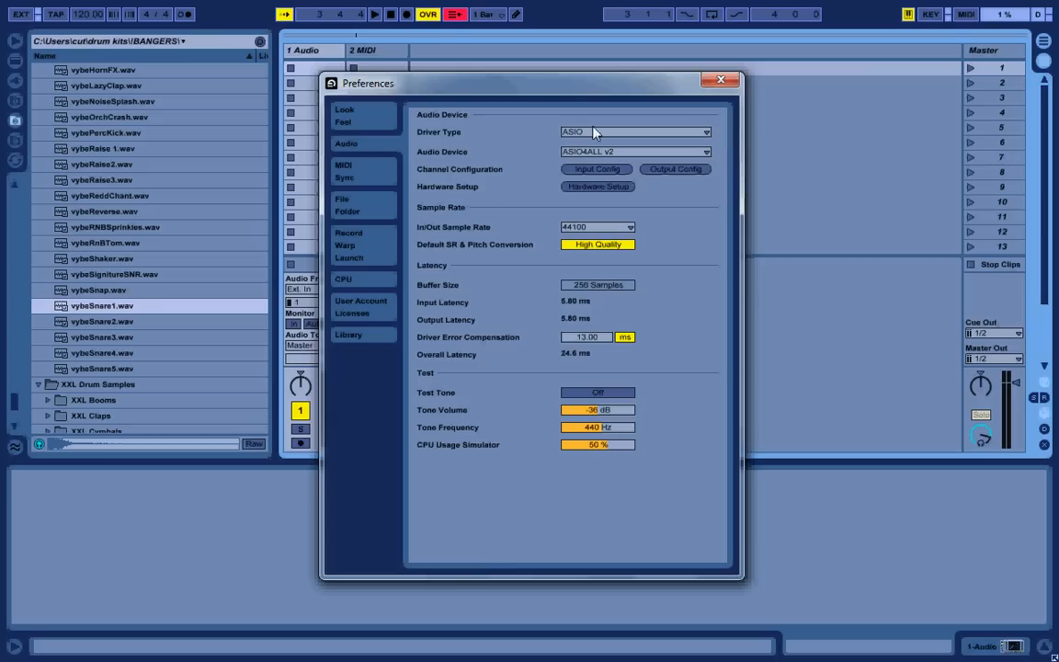
Step: Check the Microsoft GS Wavetable Synth MIDI output has Track, Sync and Remote off
click(634, 131)
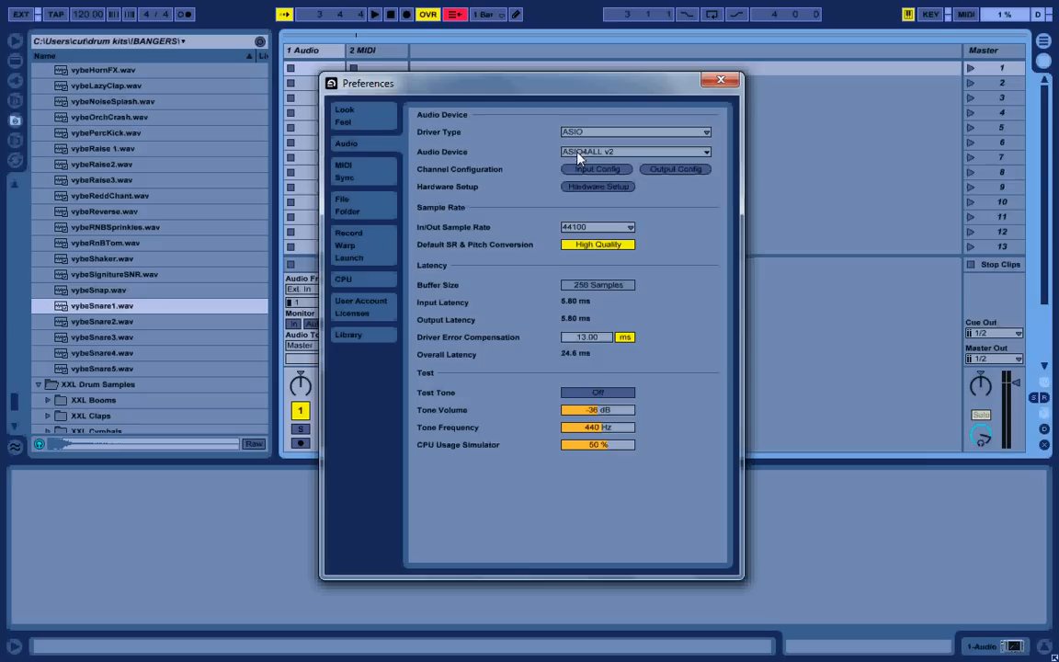
mouse_move(541, 167)
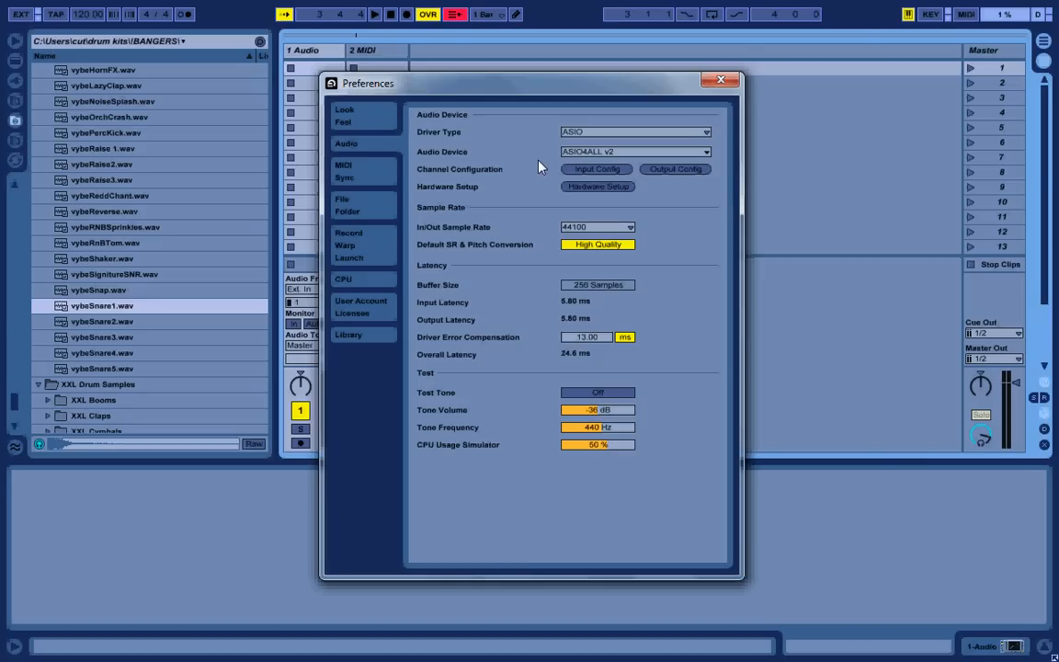
mouse_move(419, 220)
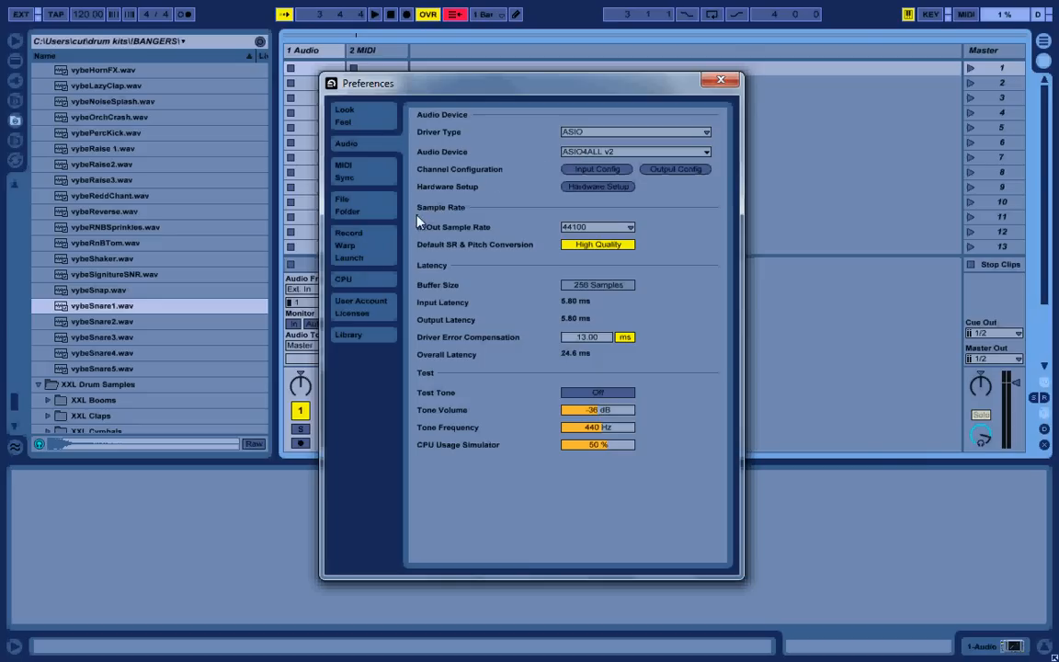
mouse_move(399, 229)
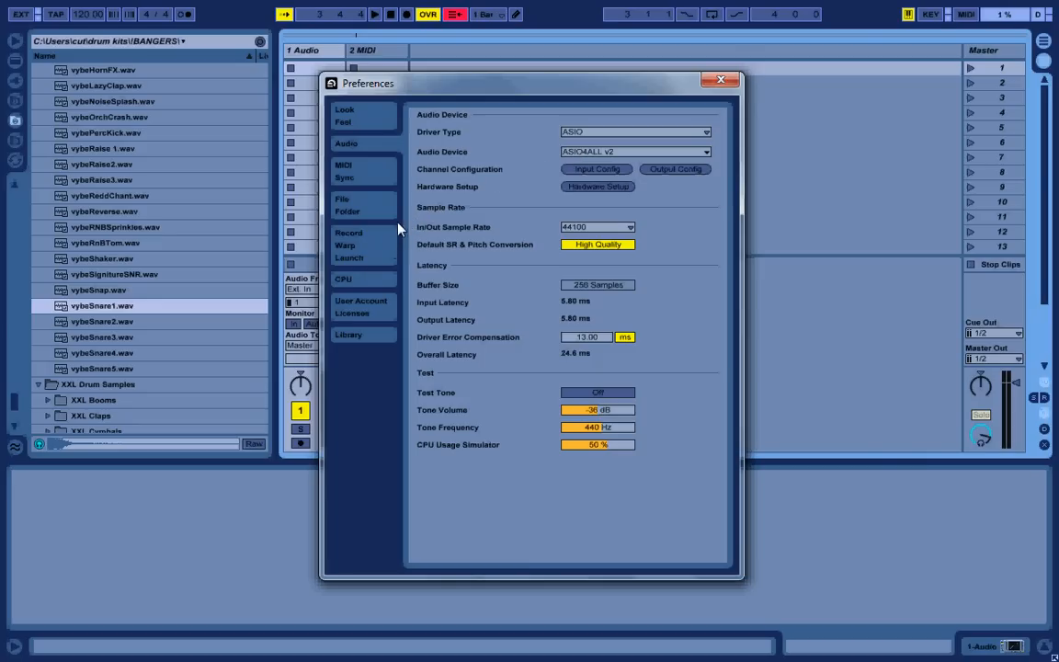
click(343, 164)
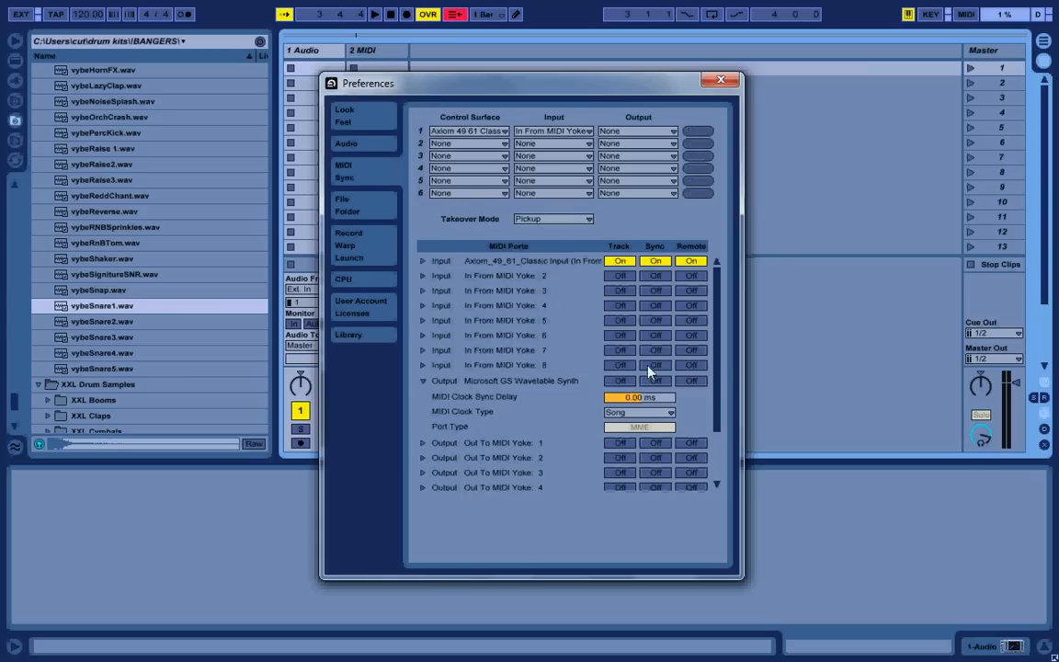
scroll(down, 3)
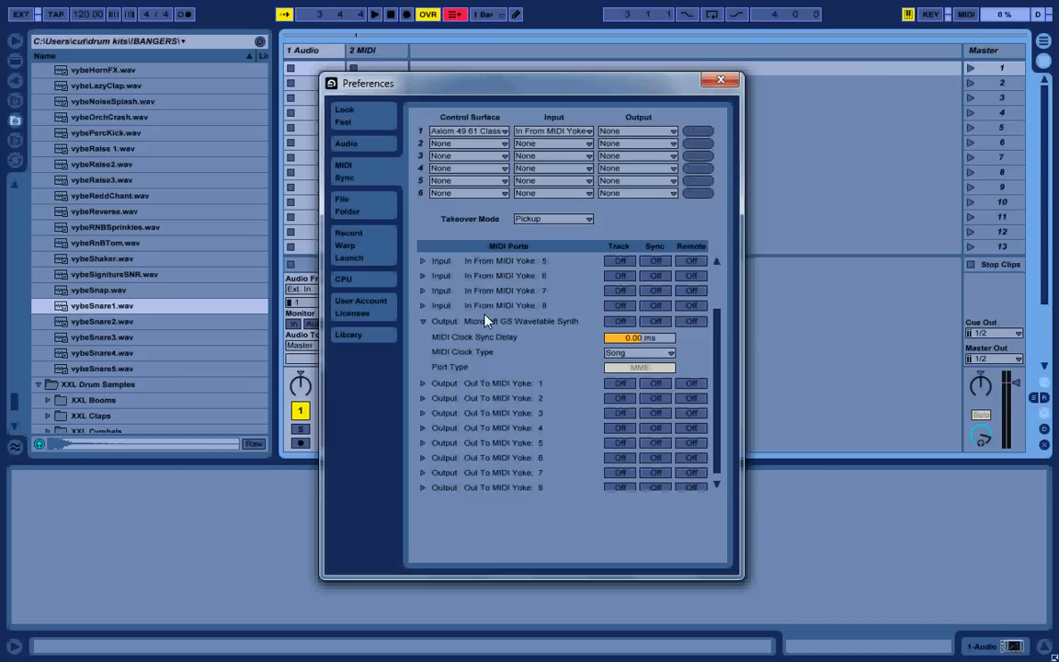
mouse_move(489, 330)
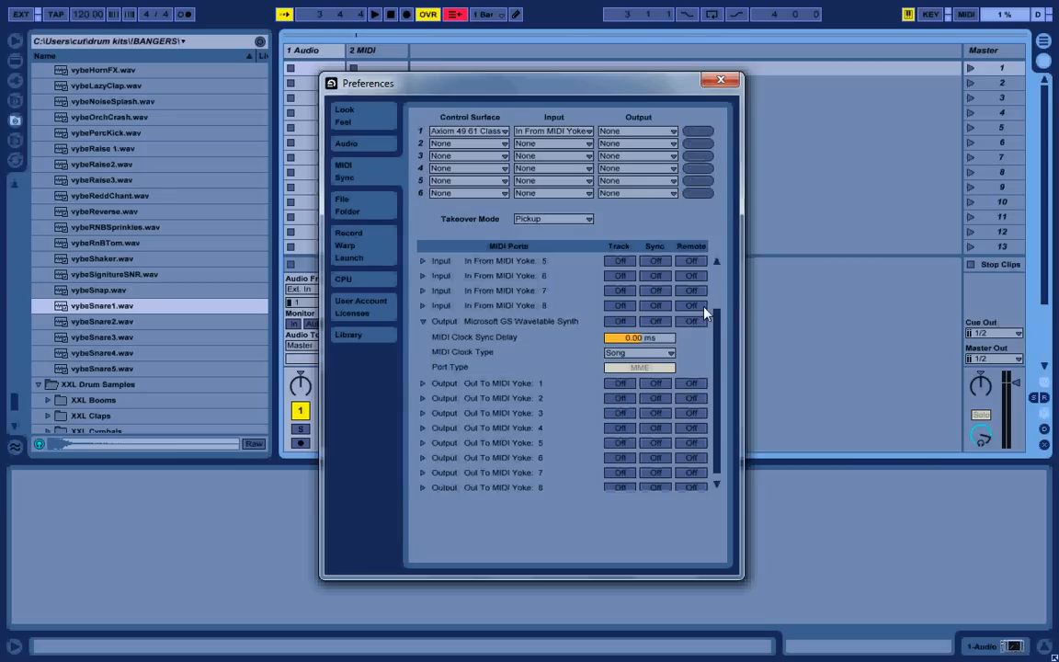
mouse_move(705, 316)
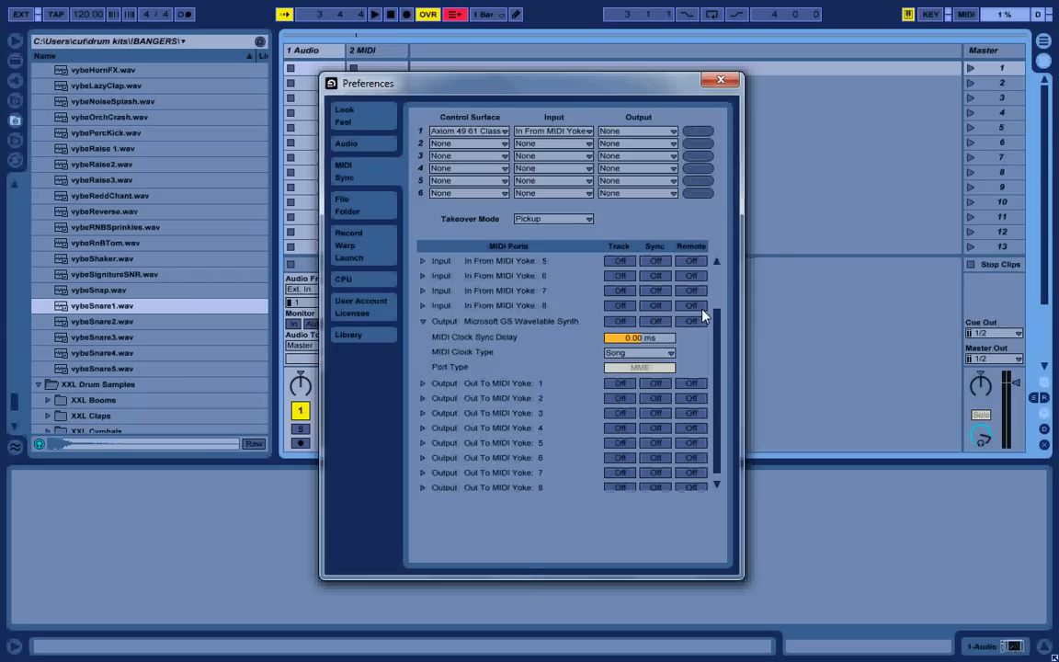
mouse_move(729, 276)
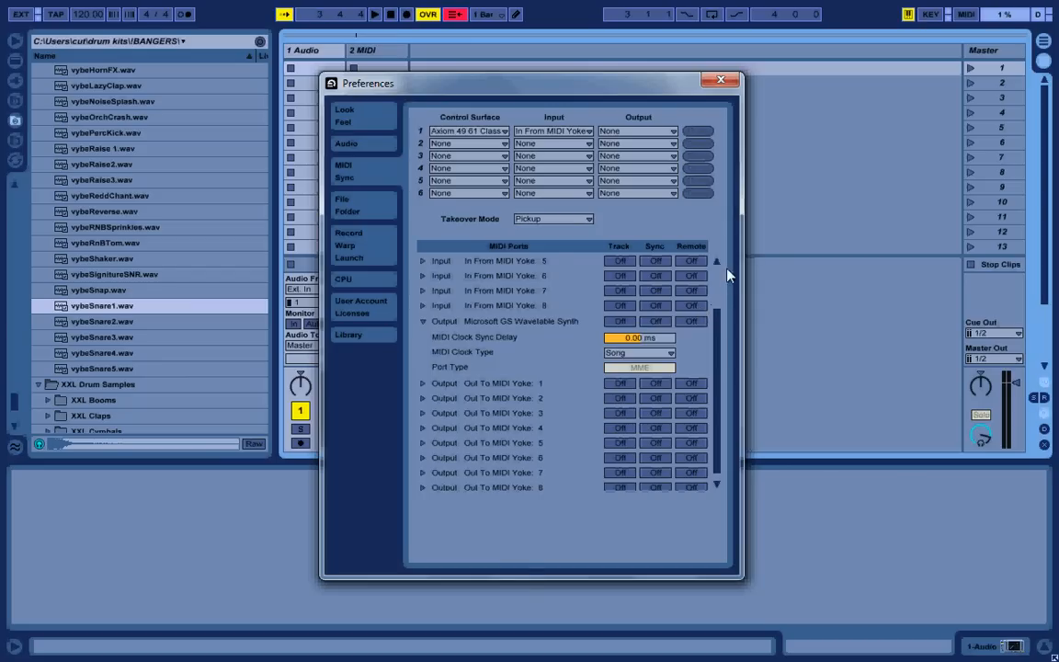
mouse_move(384, 177)
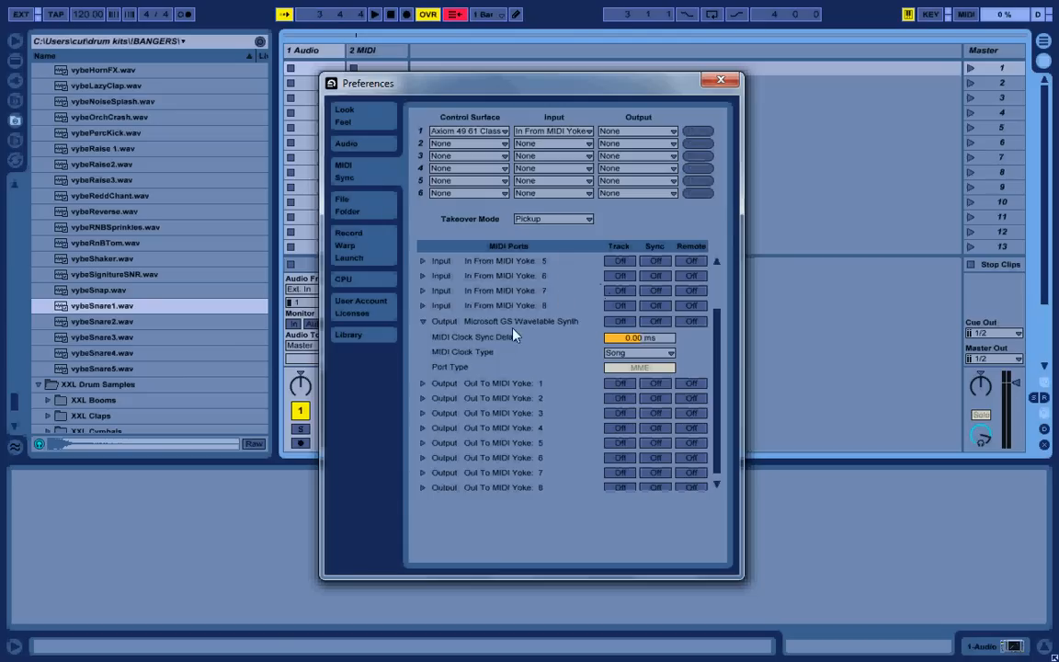
mouse_move(553, 376)
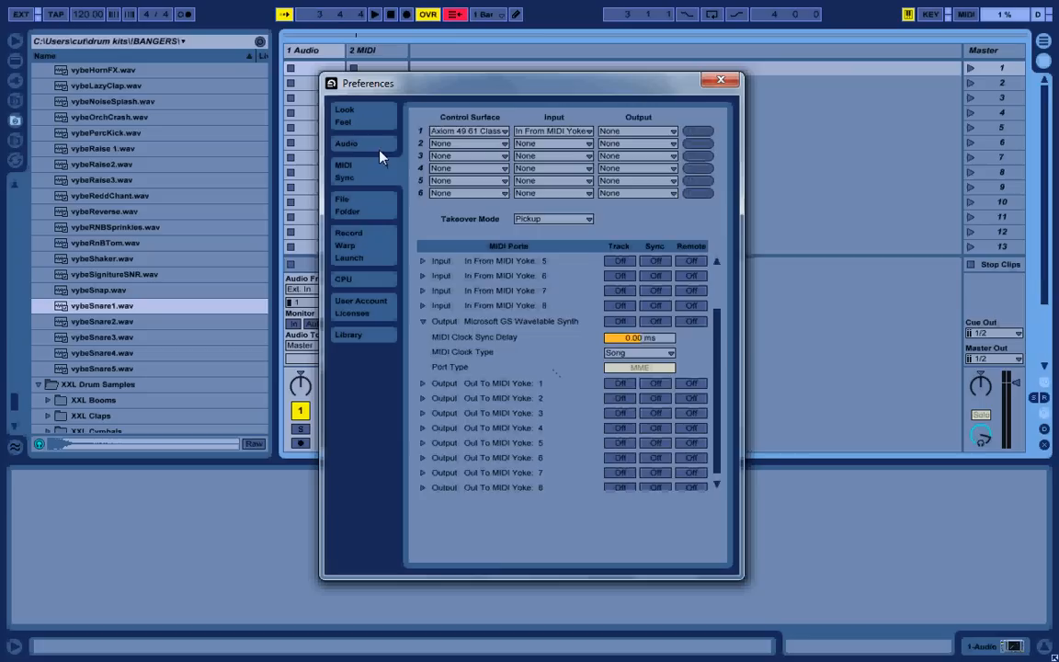
Step: Launch the ASIO4ALL hardware setup panel from the Audio preferences
click(346, 144)
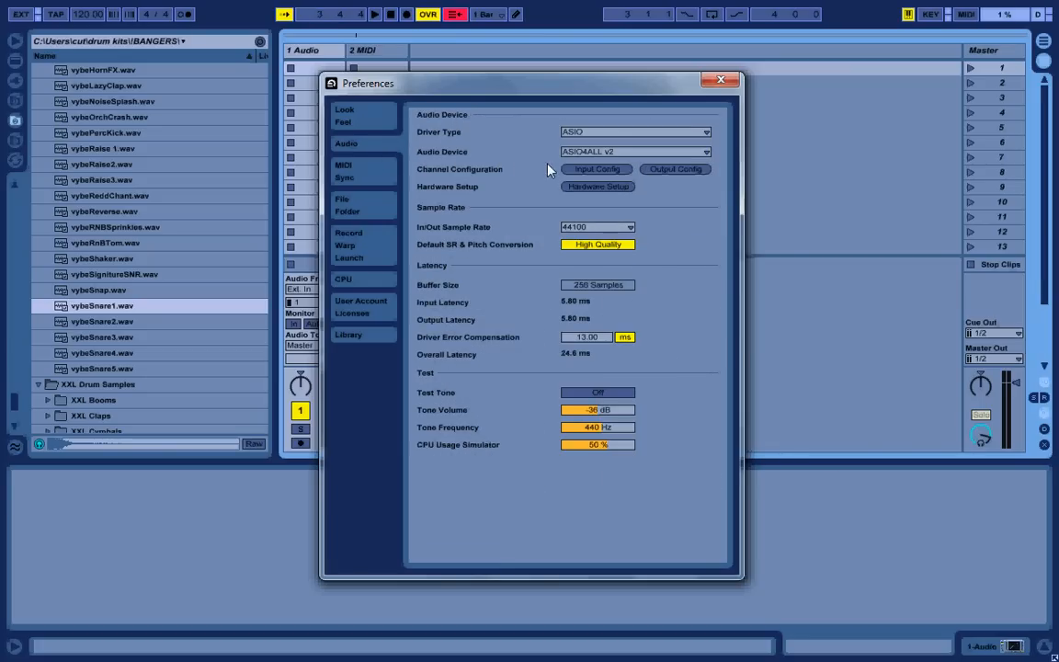
mouse_move(579, 124)
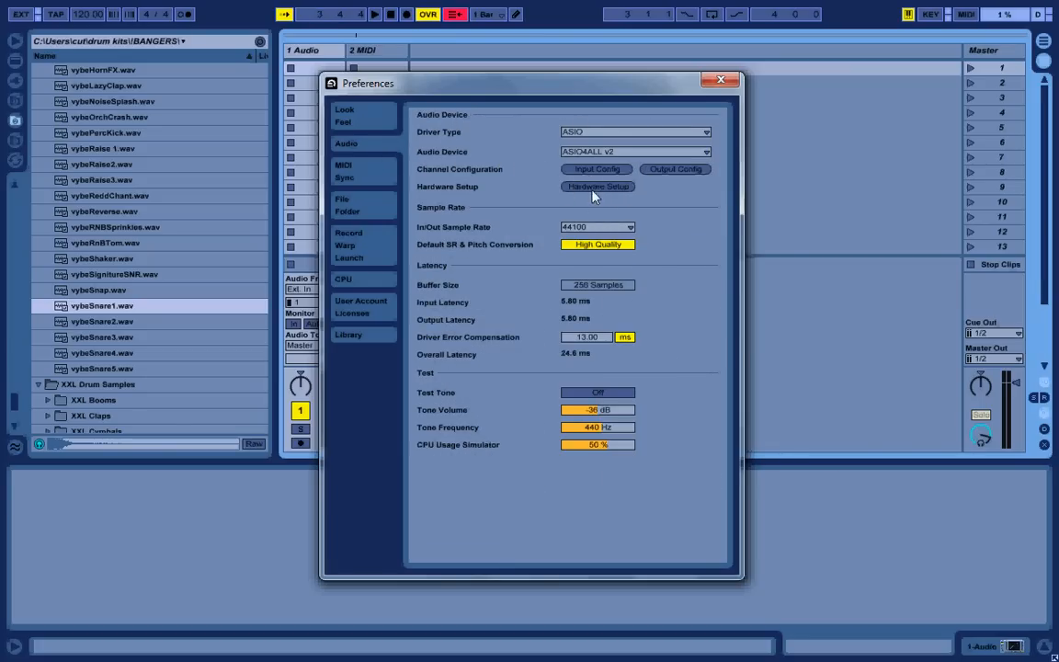
click(597, 187)
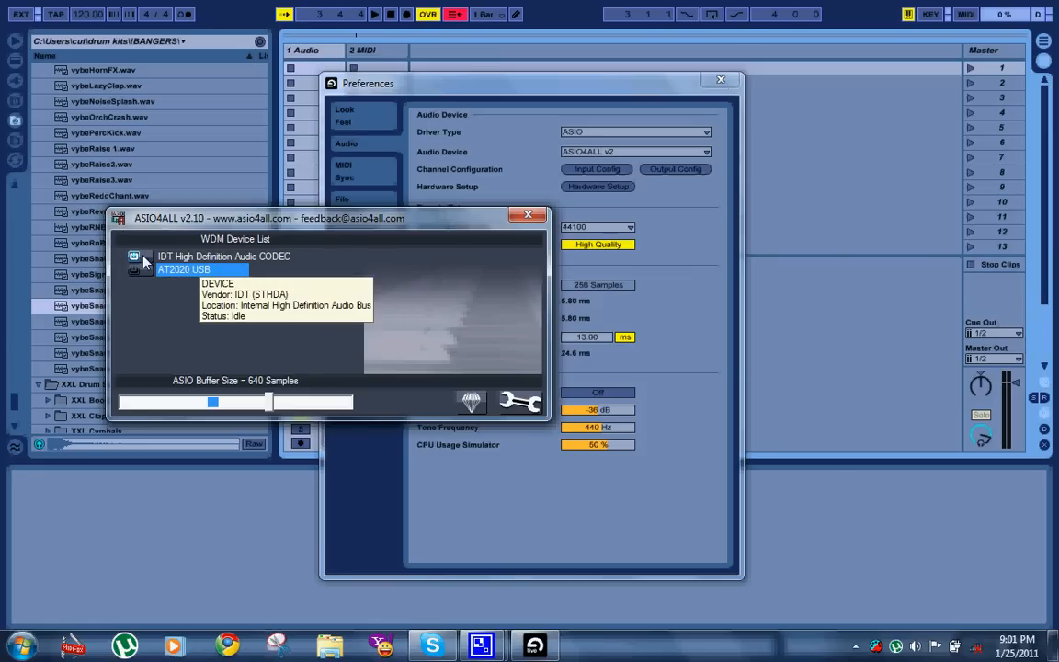
mouse_move(191, 287)
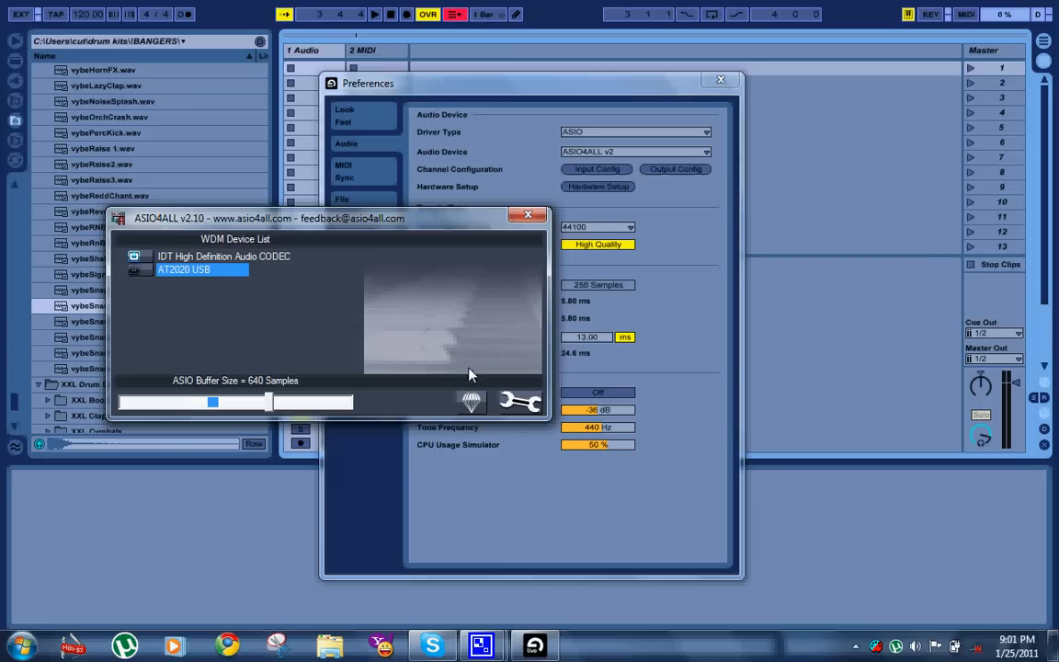
Step: Reveal ASIO4ALL's advanced latency and resampling options
click(134, 256)
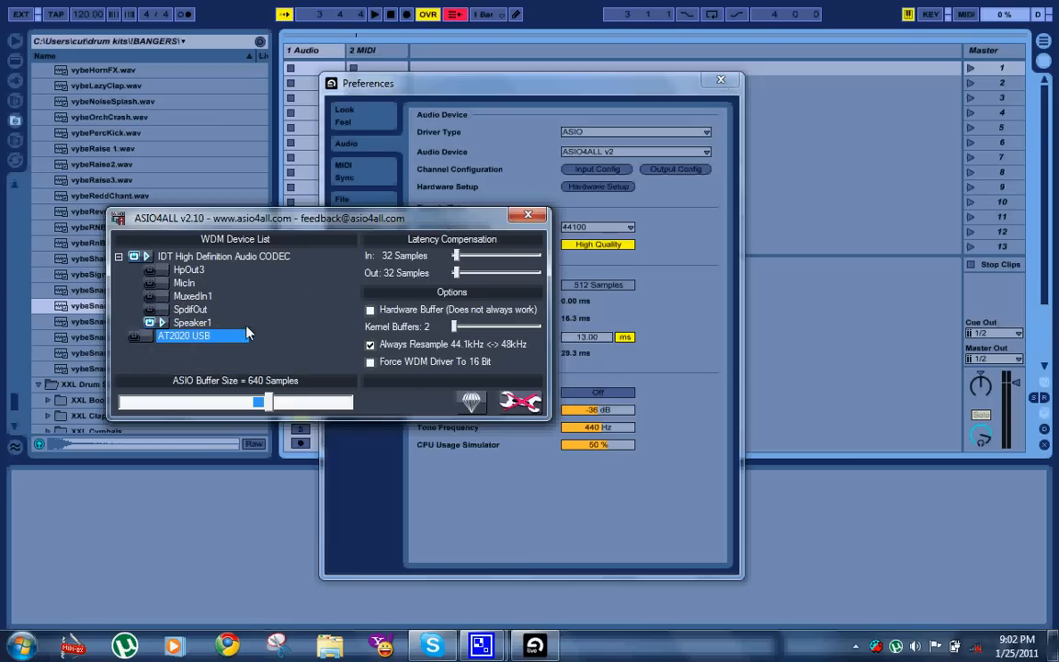
mouse_move(170, 336)
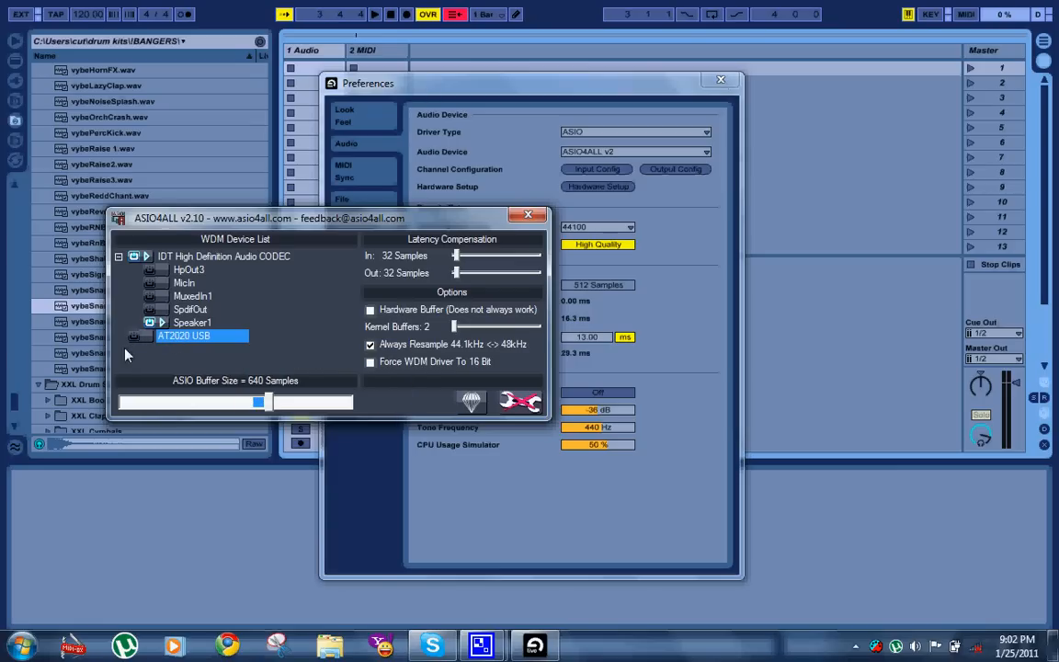
mouse_move(138, 340)
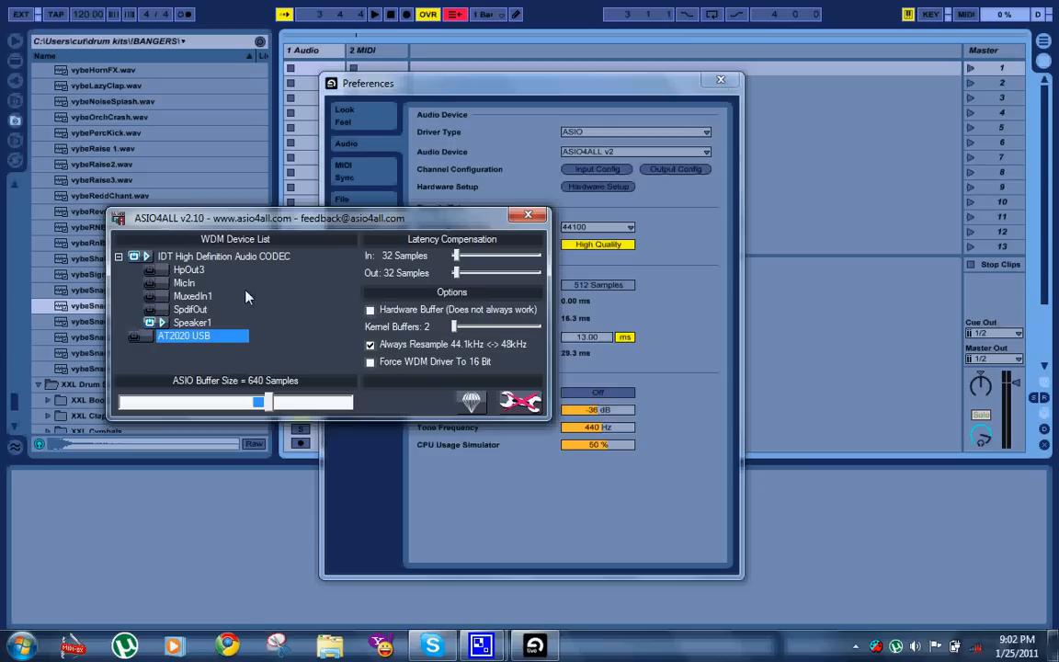
mouse_move(221, 335)
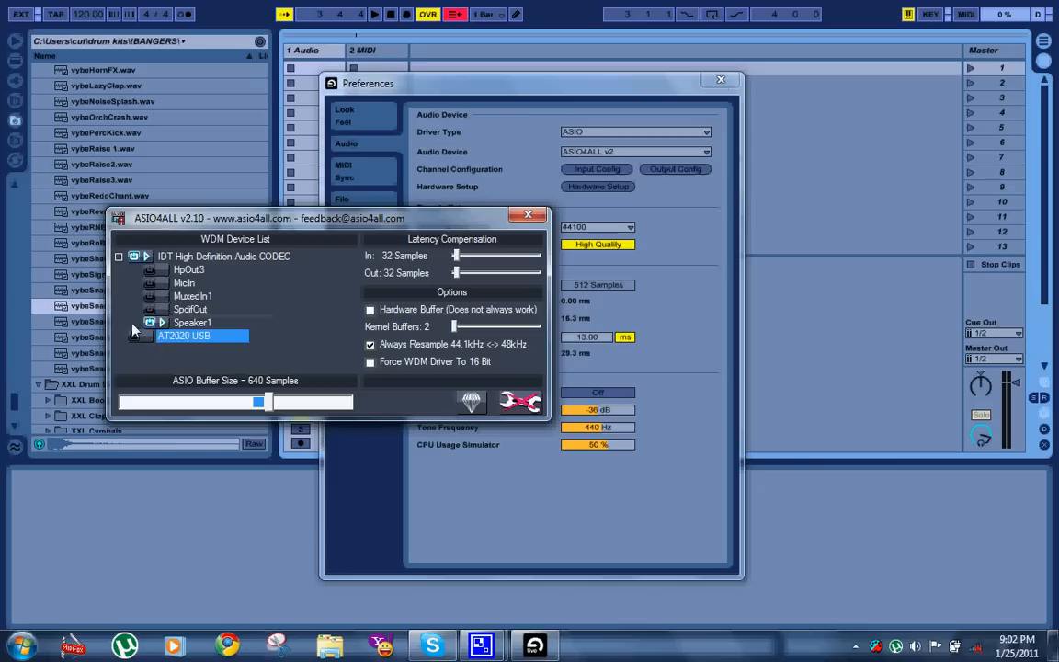
mouse_move(170, 335)
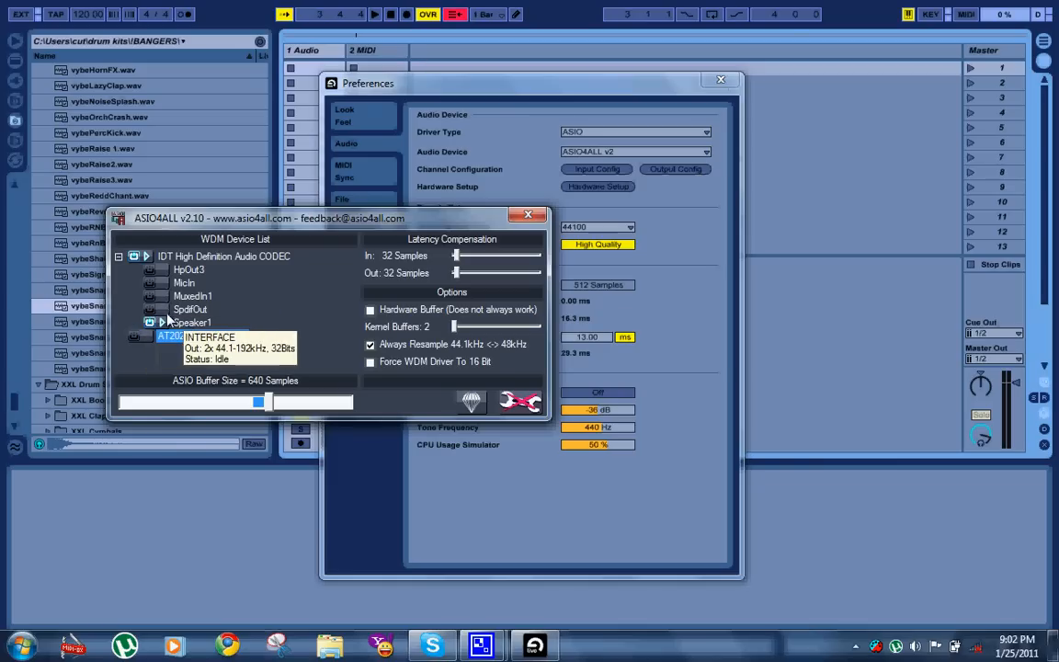
click(191, 322)
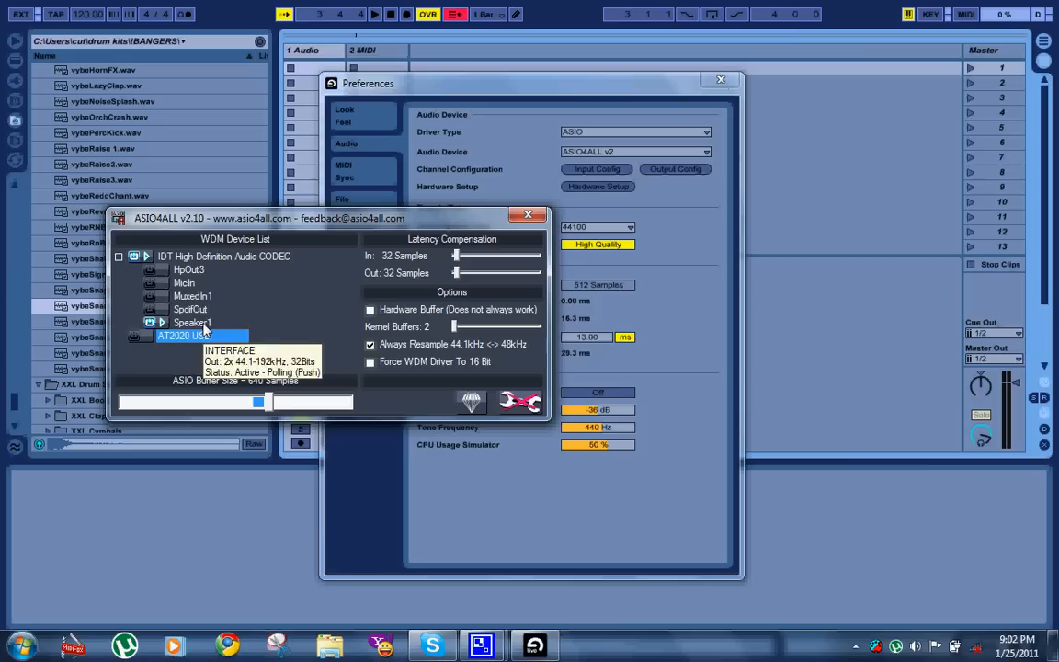
mouse_move(270, 349)
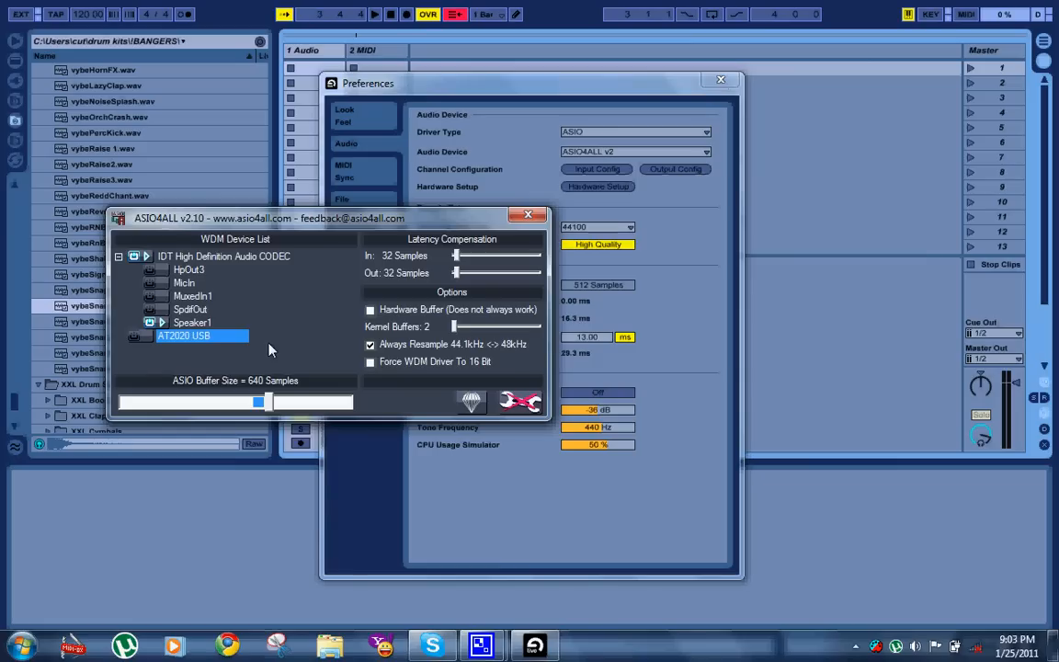
mouse_move(170, 334)
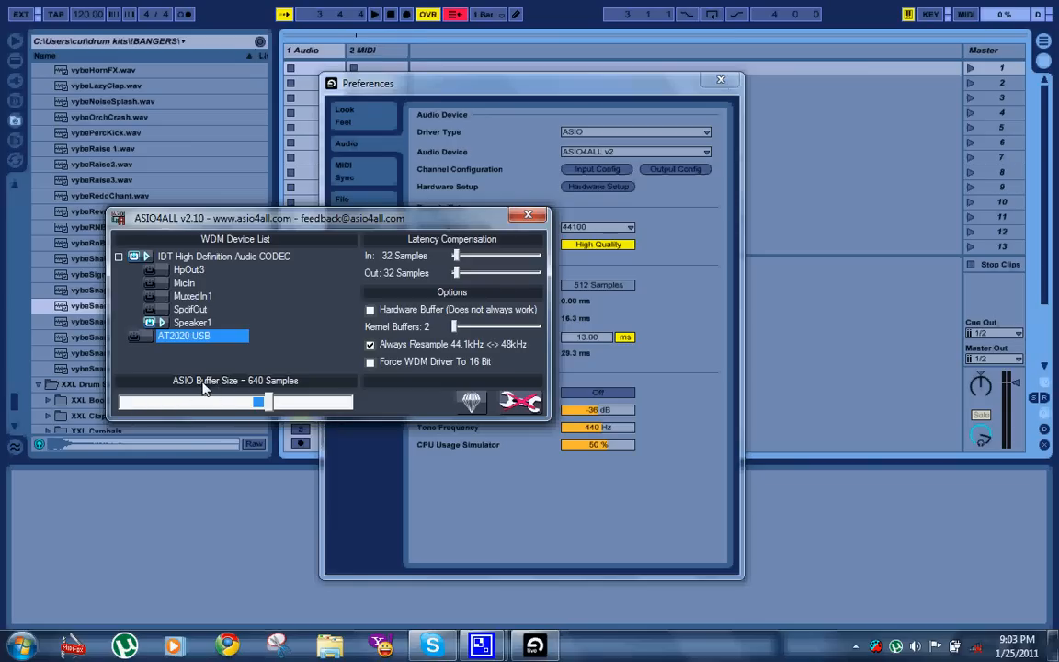
mouse_move(280, 388)
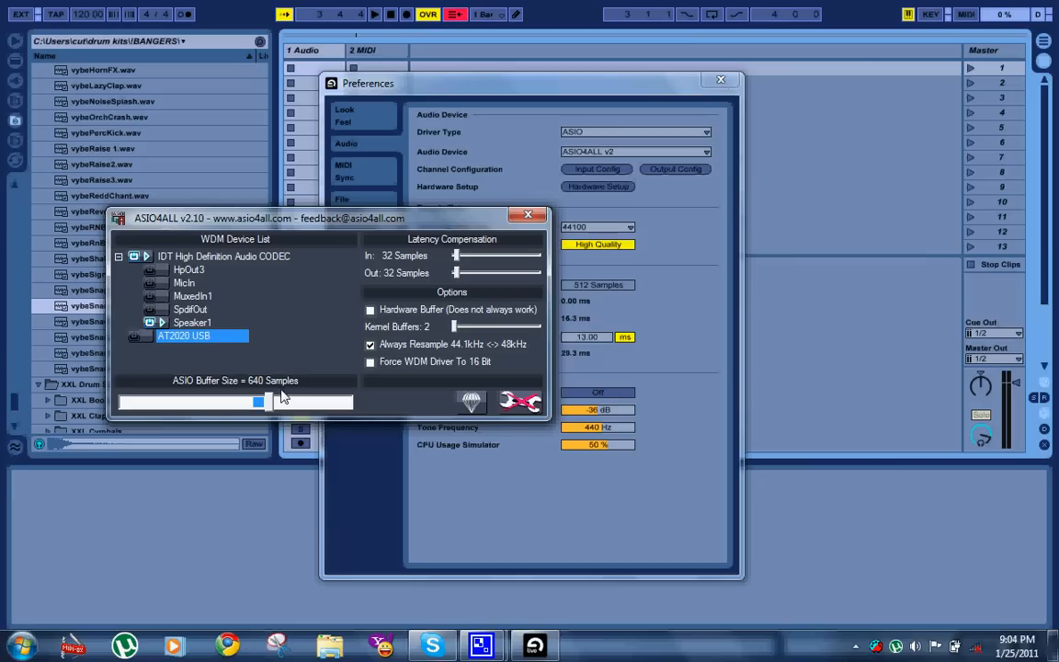
mouse_move(445, 327)
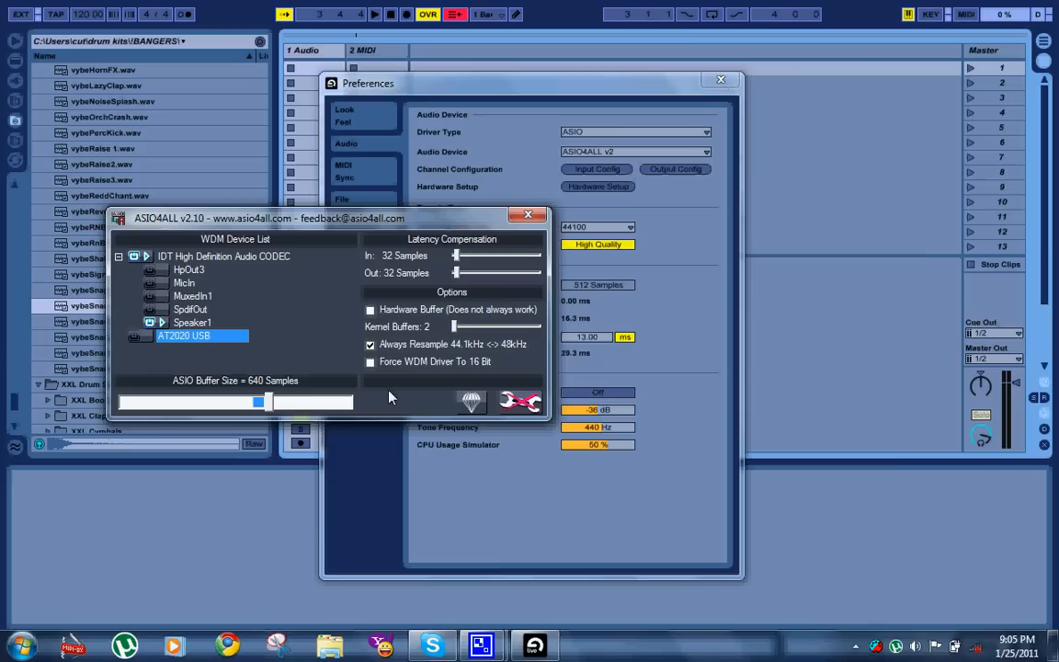
mouse_move(487, 618)
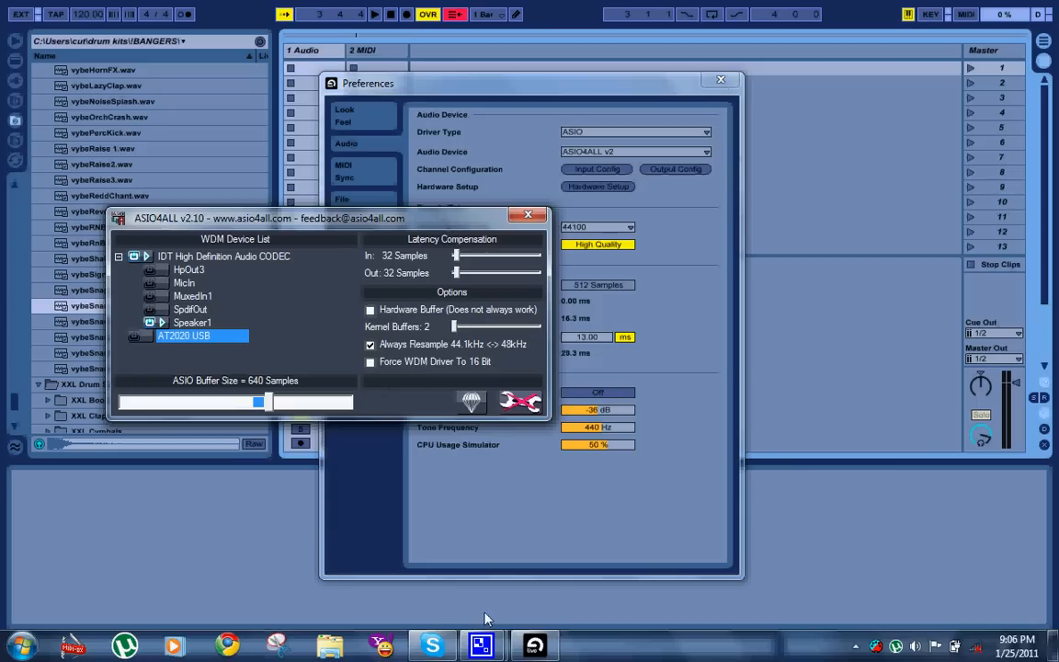